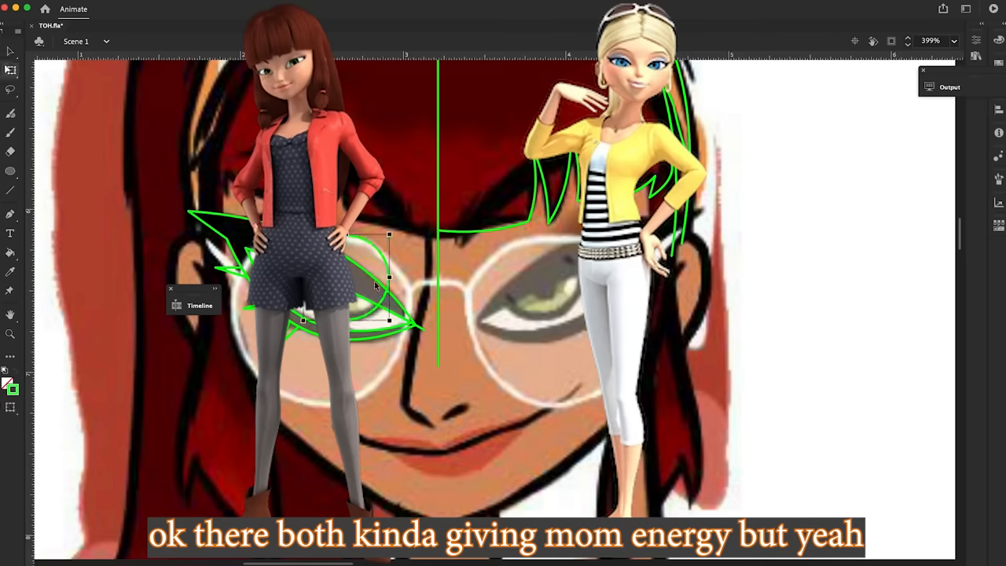
Remove the character reference images before redrawing the face with orange outlines and white glasses
right_click(376, 286)
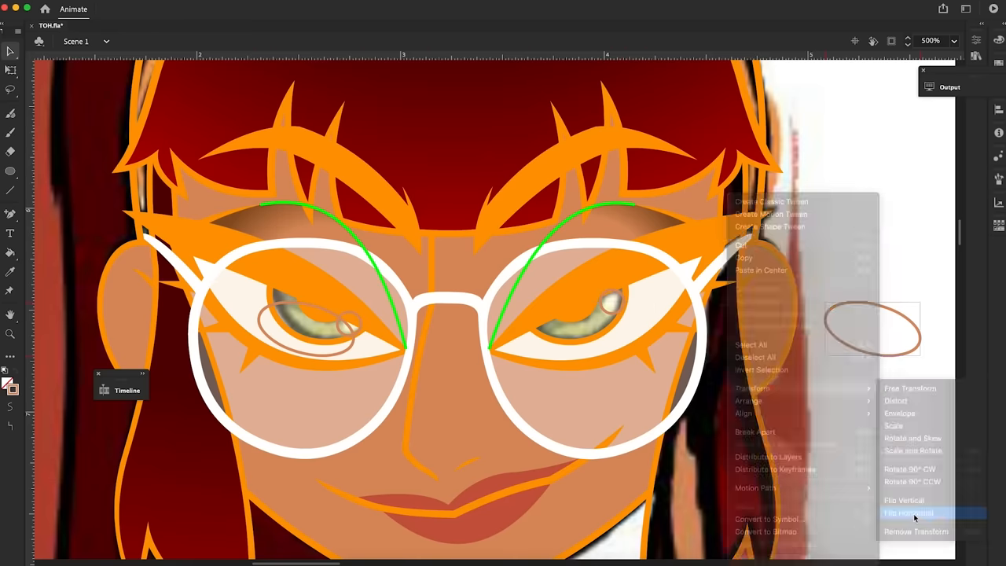
Flip the eye highlight horizontally, then move down to the plaid top's torso
left_click(909, 513)
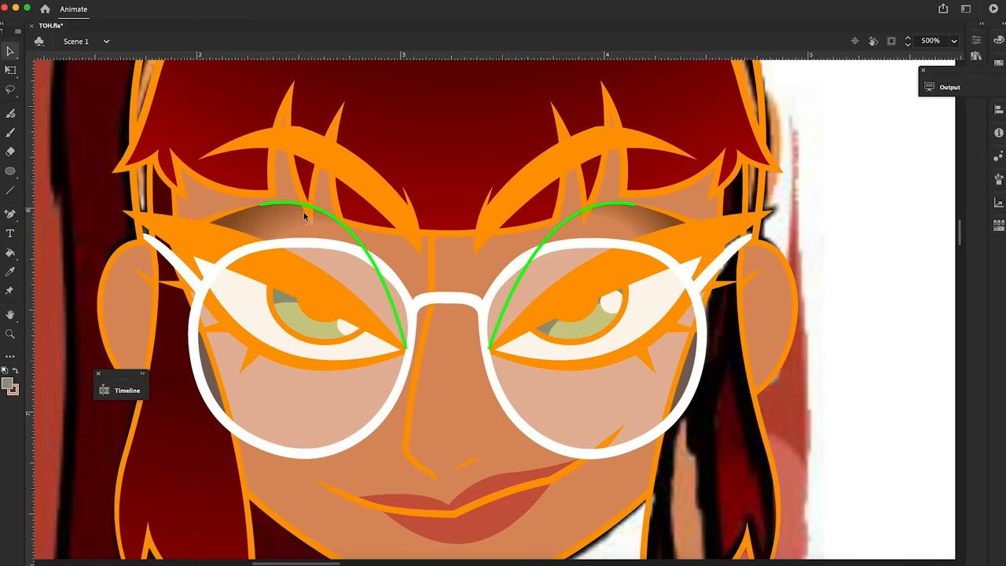
scroll("down", 3)
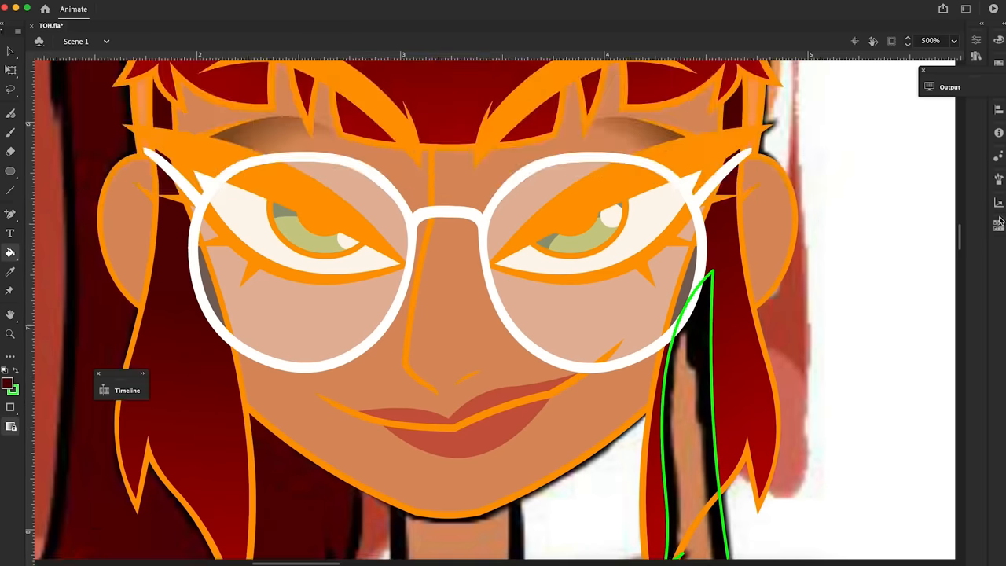
scroll("down", 3)
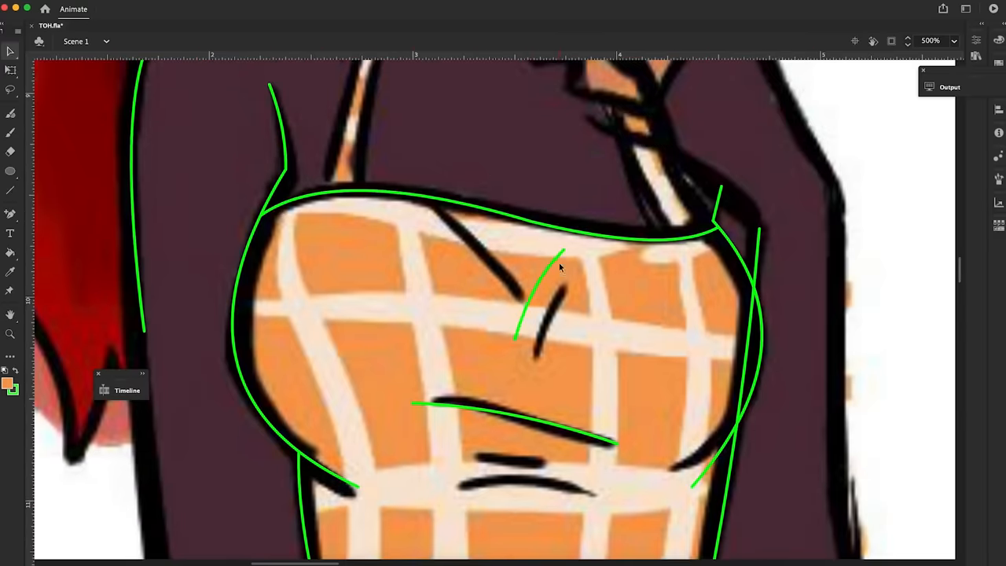
scroll("down", 3)
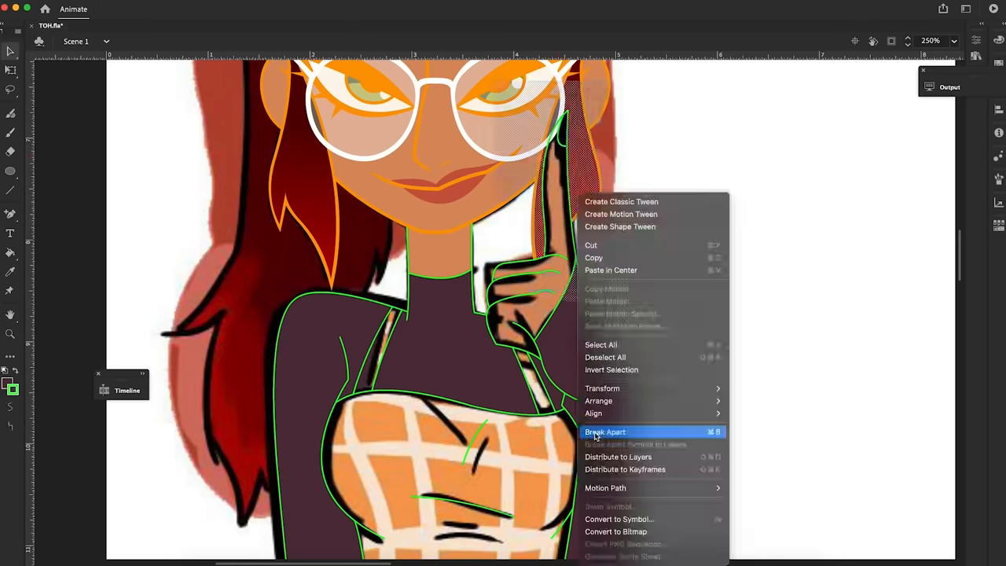
left_click(605, 431)
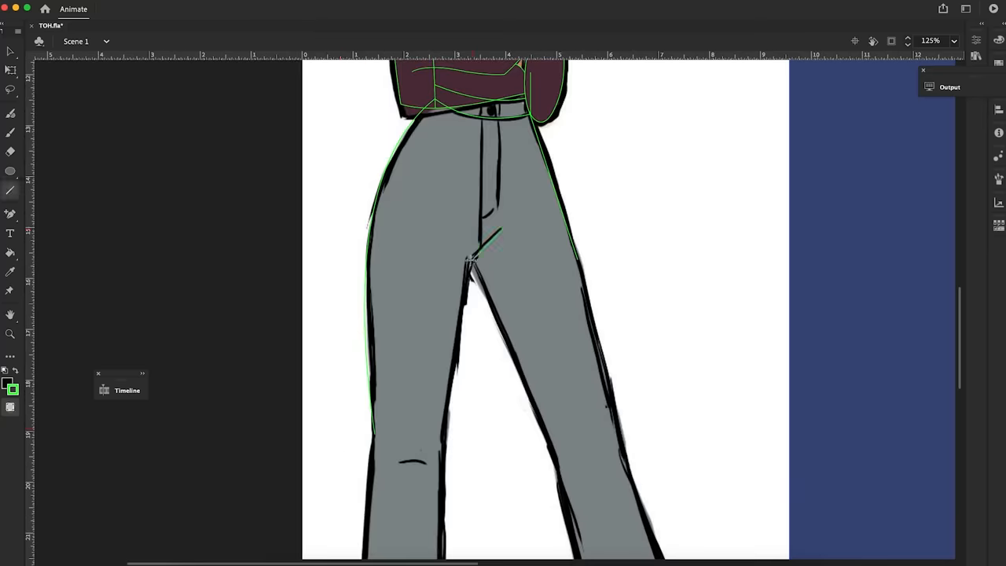
scroll("down", 3)
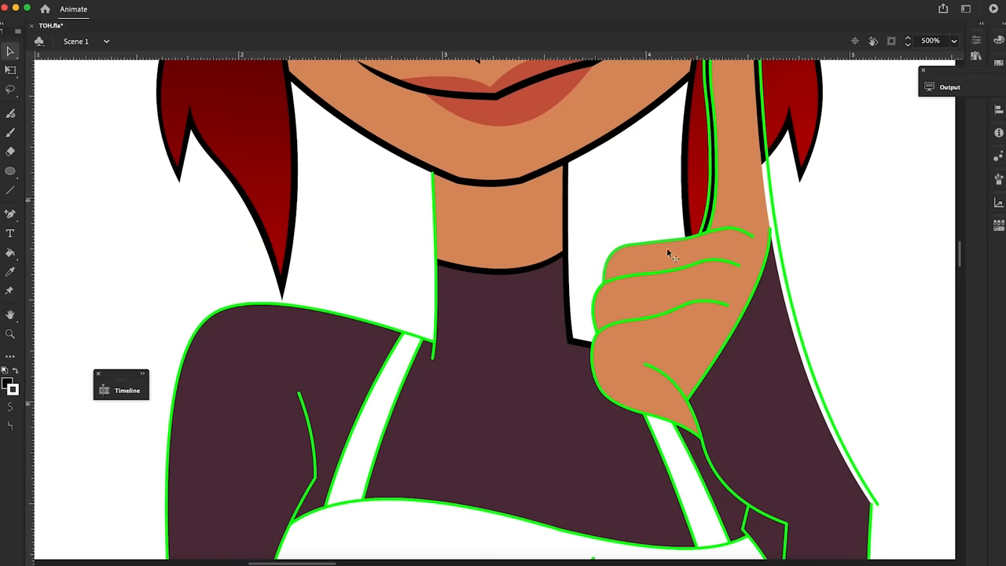
scroll("down", 3)
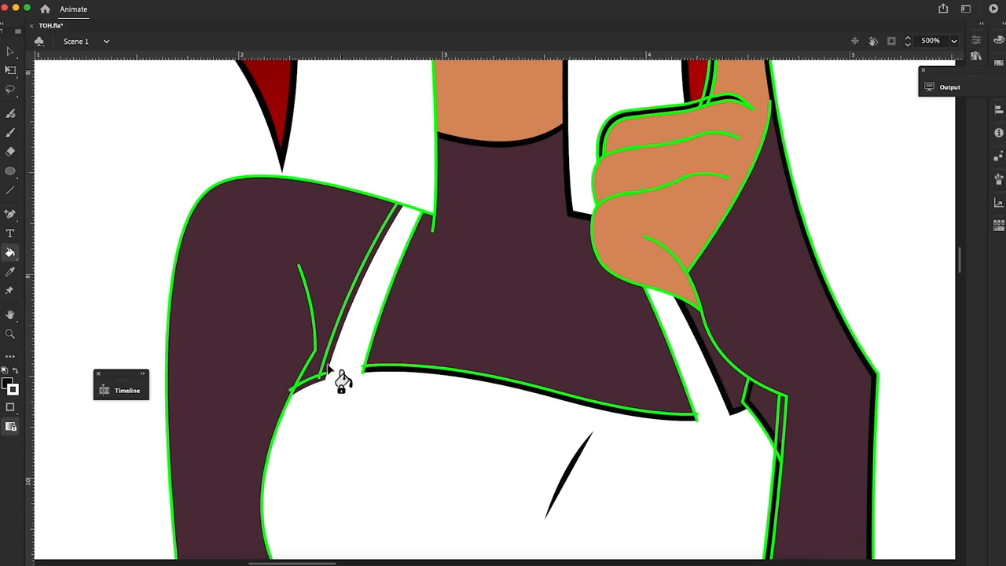
right_click(343, 382)
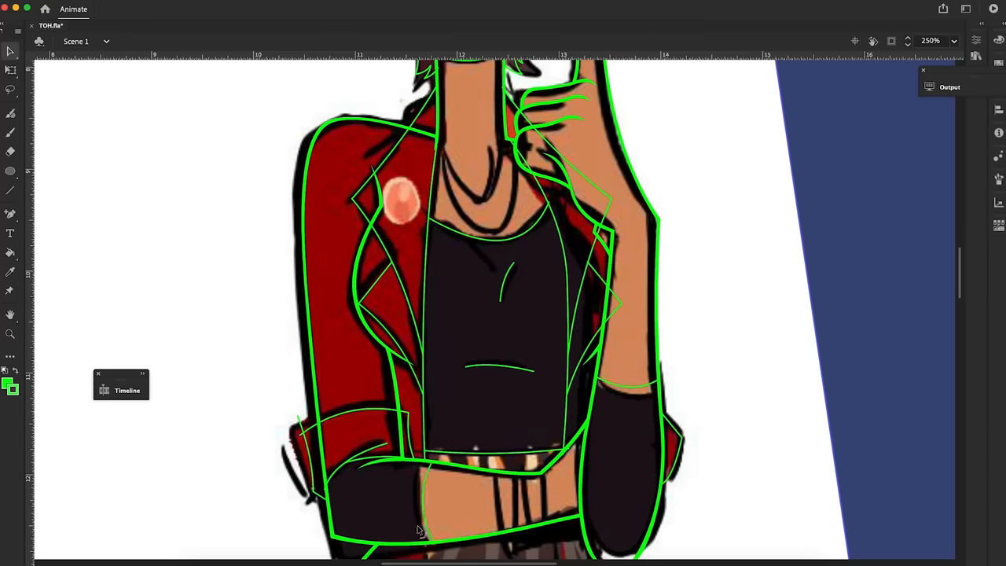
scroll("down", 3)
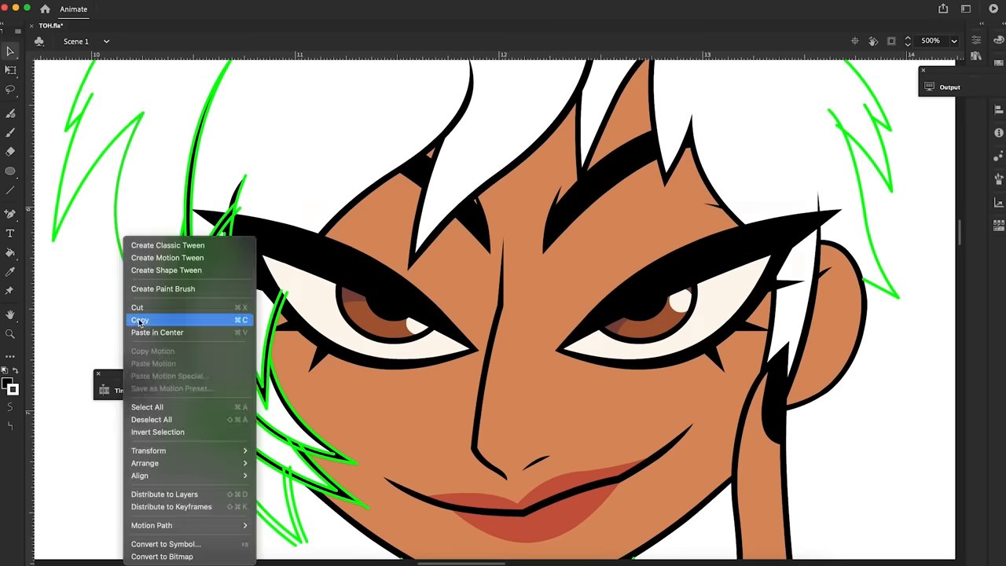
Copy the selected spiky white hair shapes from the context menu
left_click(139, 321)
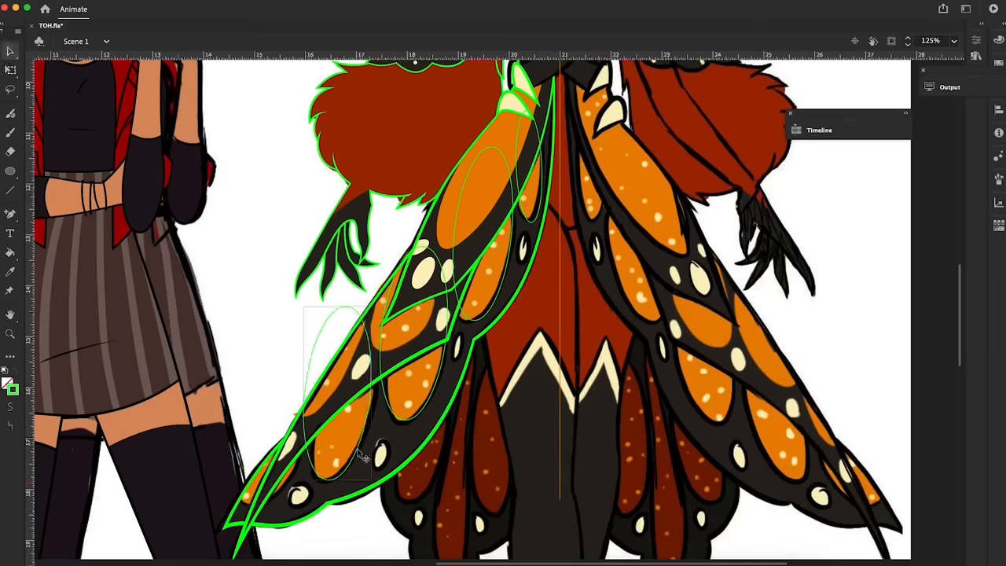
Bring in the grinning green character reference over the finished monarch-wing artwork
right_click(358, 455)
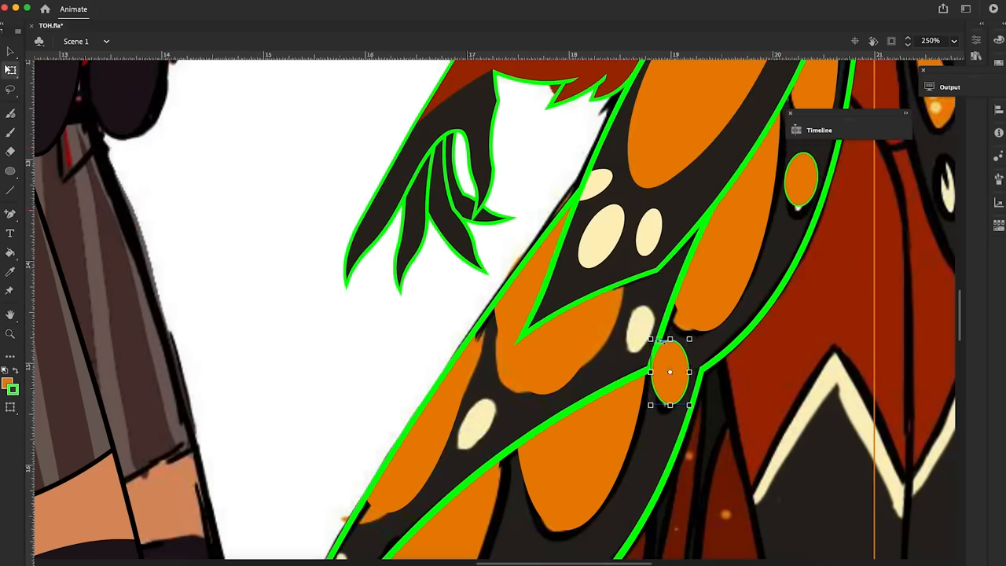
scroll("down", 3)
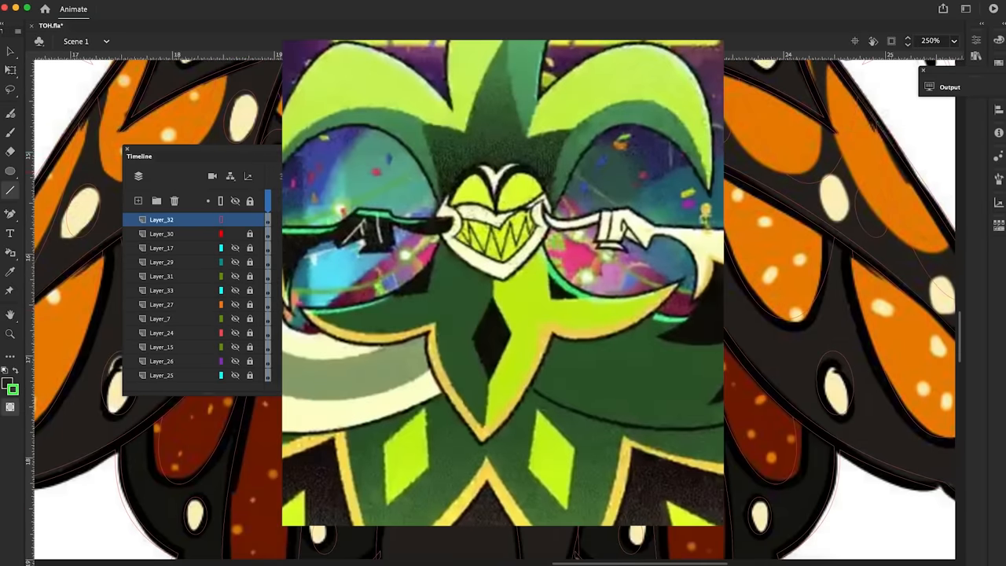
Swap the green character image for the Leviathan sea-serpent engraving reference
left_click(931, 41)
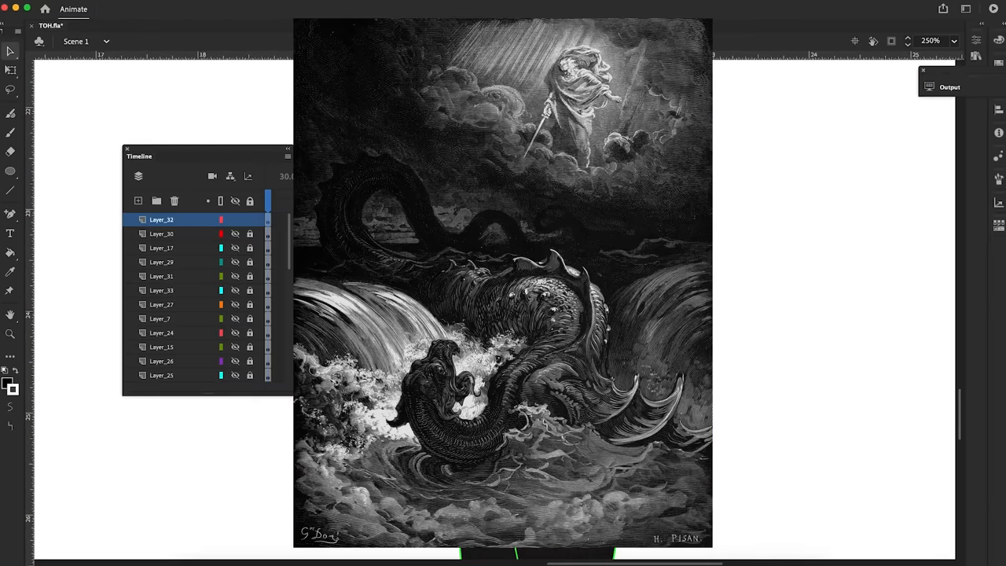
left_click(953, 41)
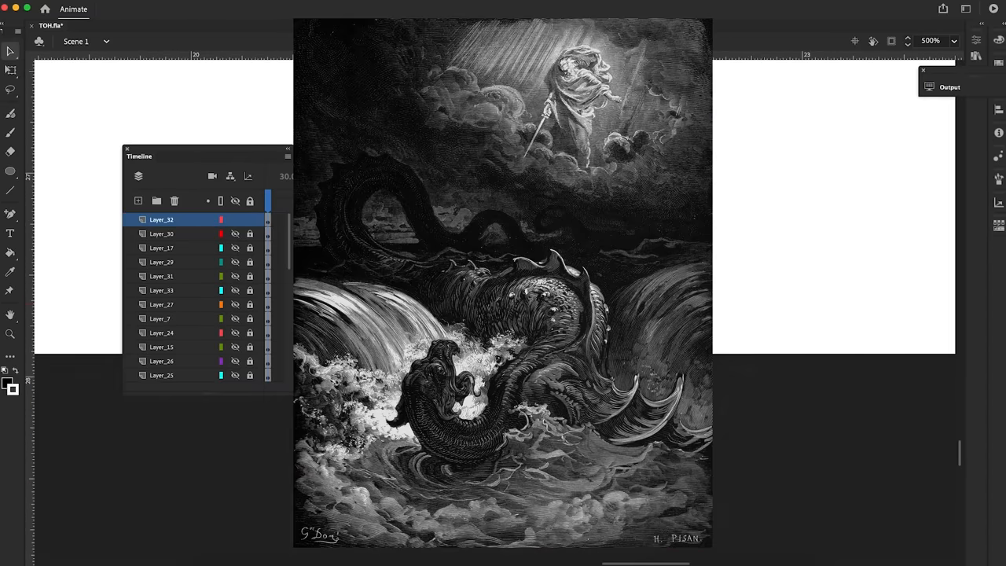